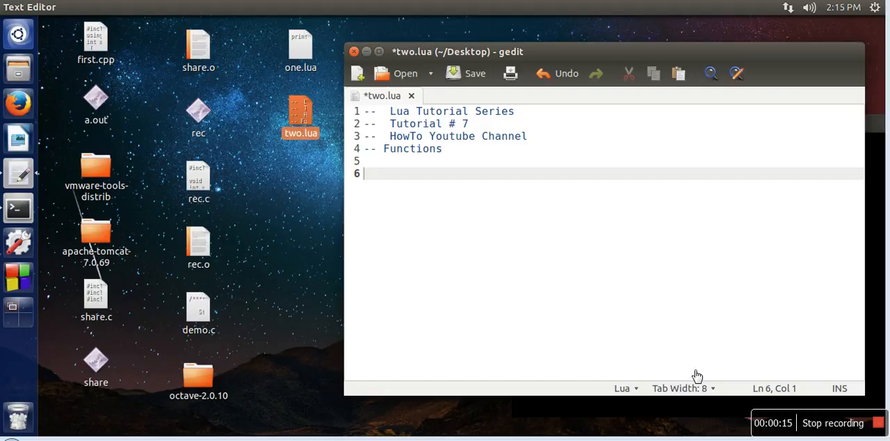
pyautogui.moveTo(392, 168)
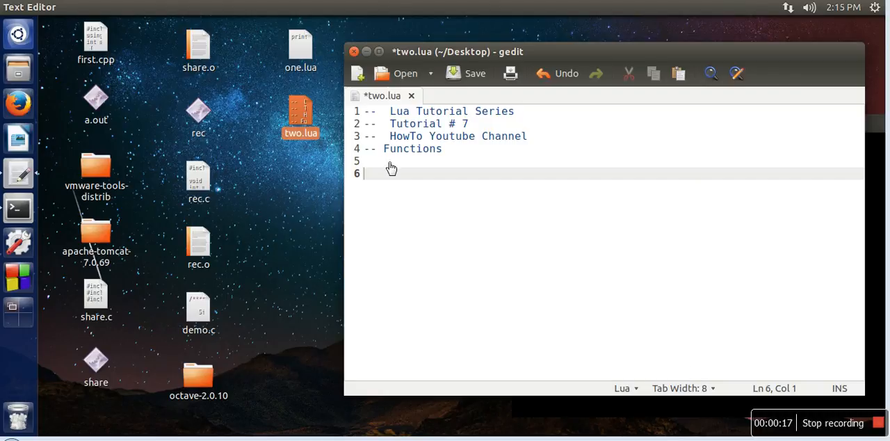
# Step: Write the signature function add(a,b) below the Functions comment
pyautogui.write('function')
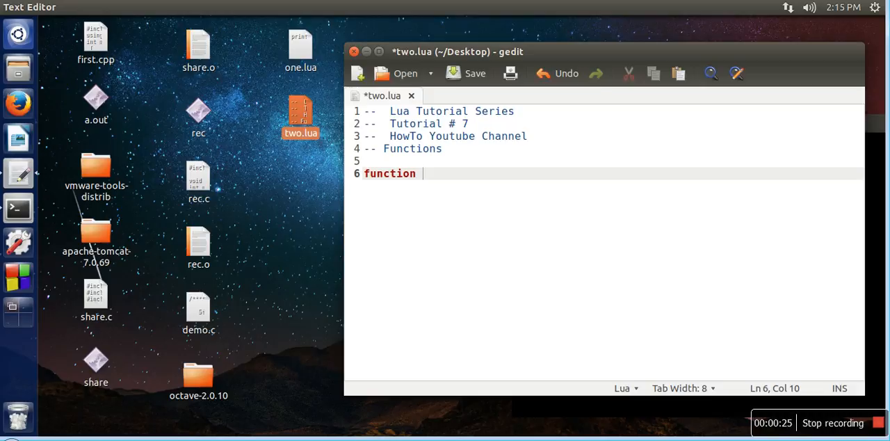
pyautogui.write('a')
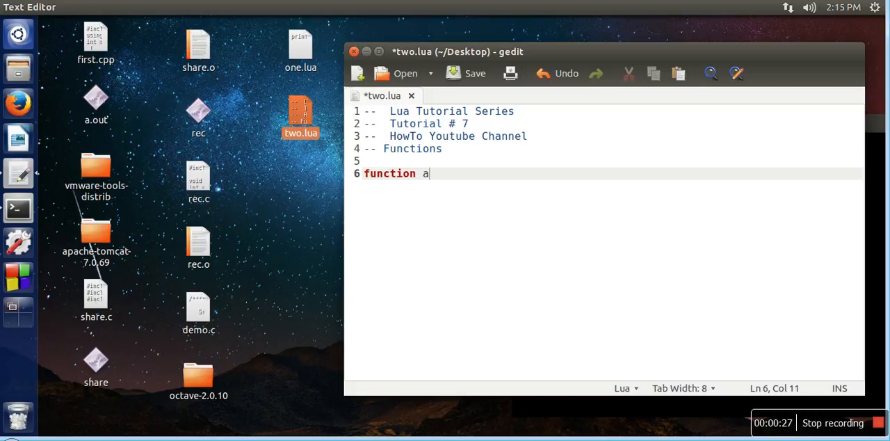
pyautogui.write('dd')
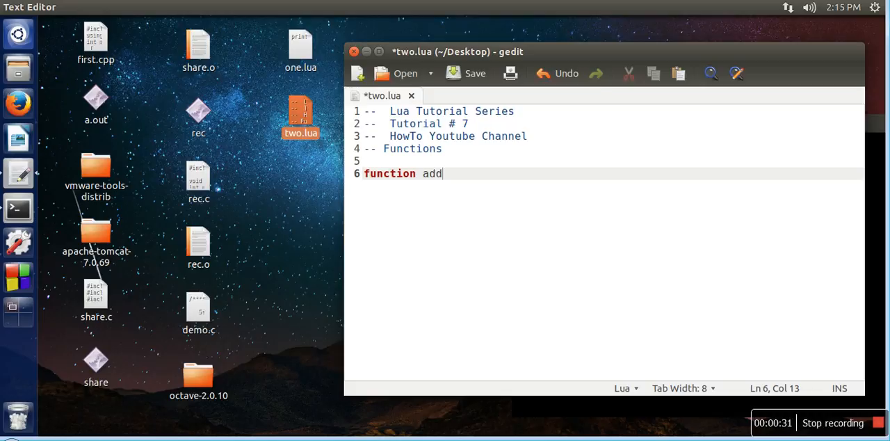
pyautogui.write('(')
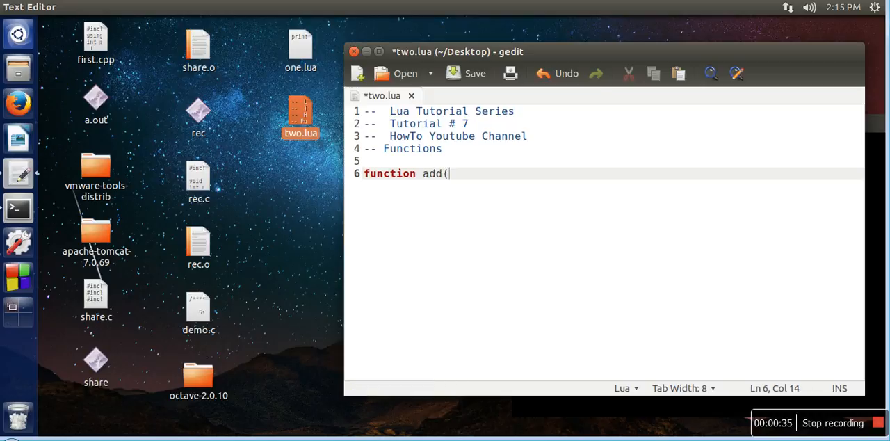
pyautogui.write('a,')
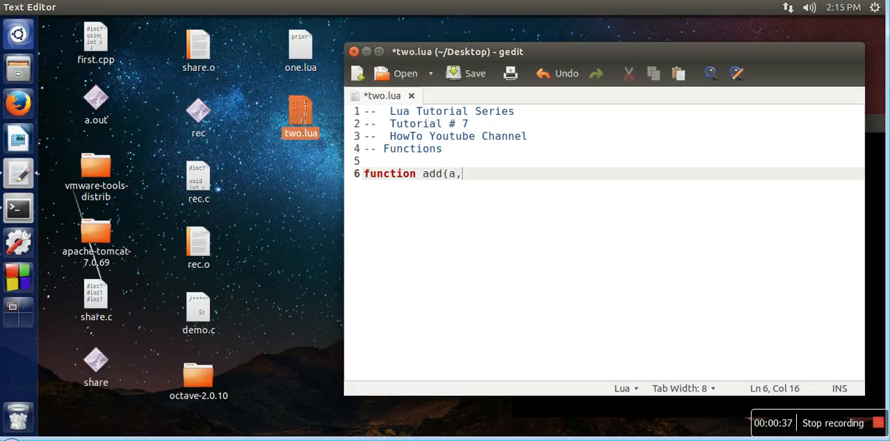
pyautogui.write('b)')
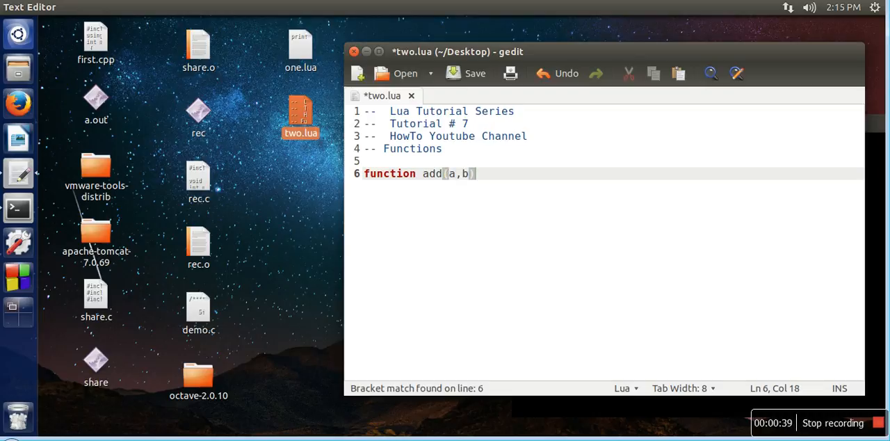
pyautogui.press('Return')
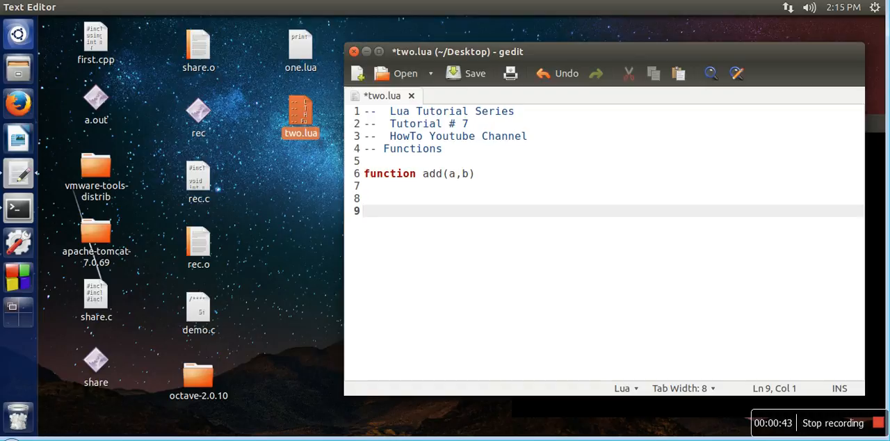
# Step: Give add the body return (a+b) and close it with end
pyautogui.write('end')
pyautogui.click(612, 187)
pyautogui.write('r')
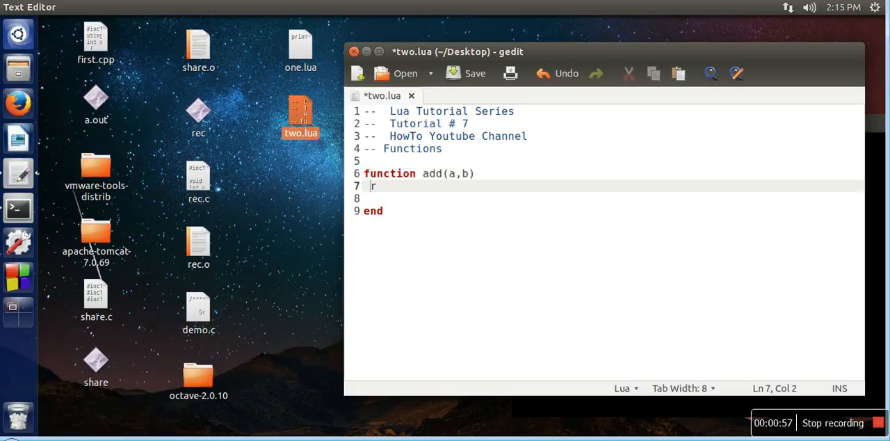
pyautogui.write('eturn (')
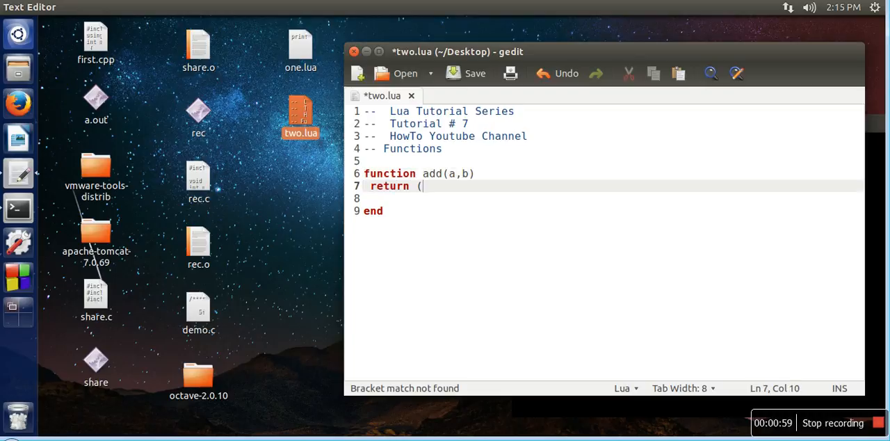
pyautogui.write('a+')
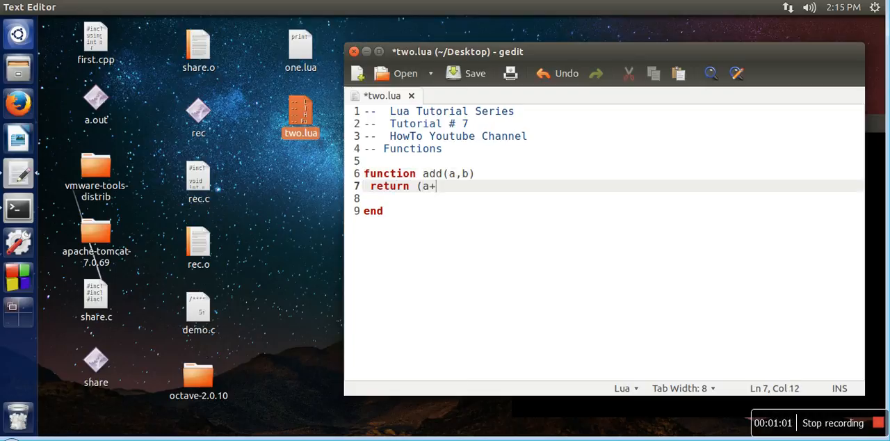
pyautogui.write('b)')
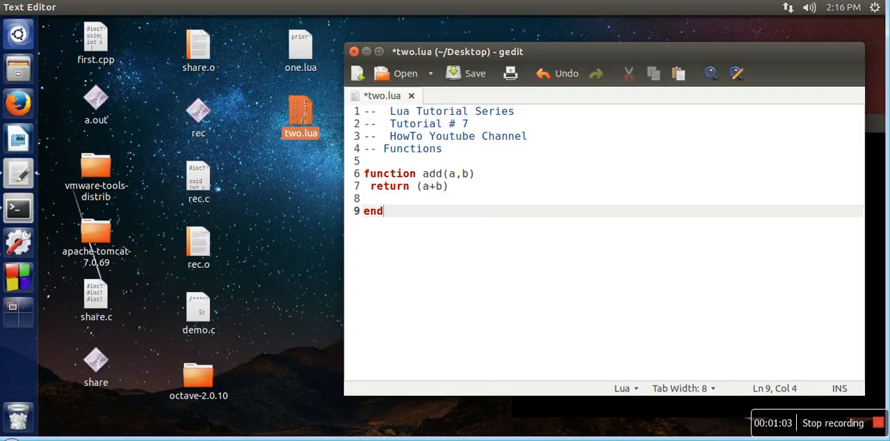
# Step: Add c=add(12,23) and print(c) below the function definition
pyautogui.press('Return')
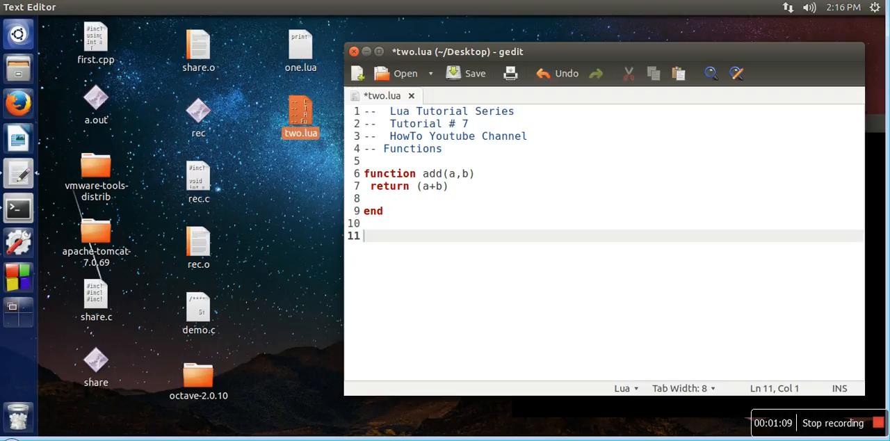
pyautogui.write('c=')
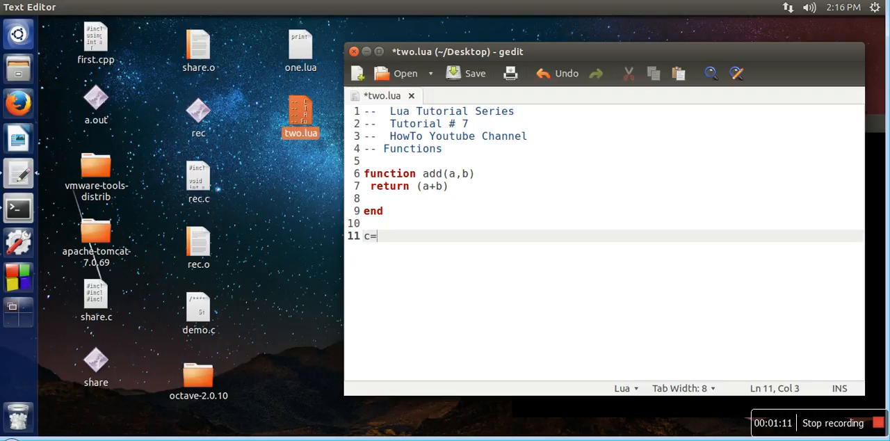
pyautogui.write('func')
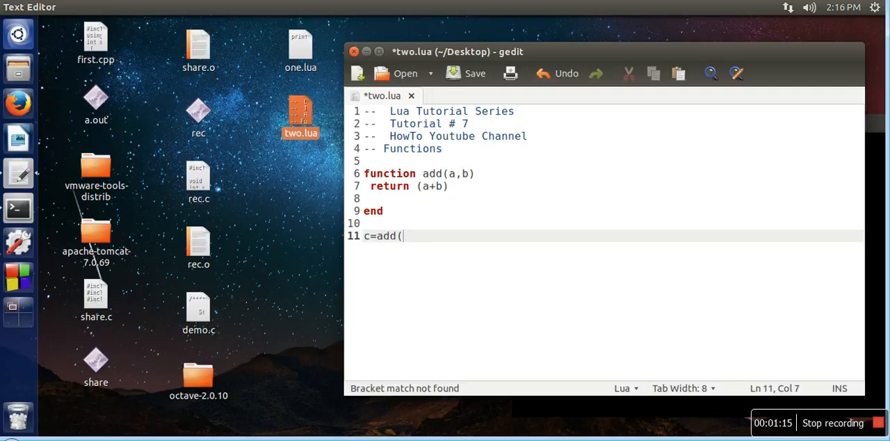
pyautogui.write('12')
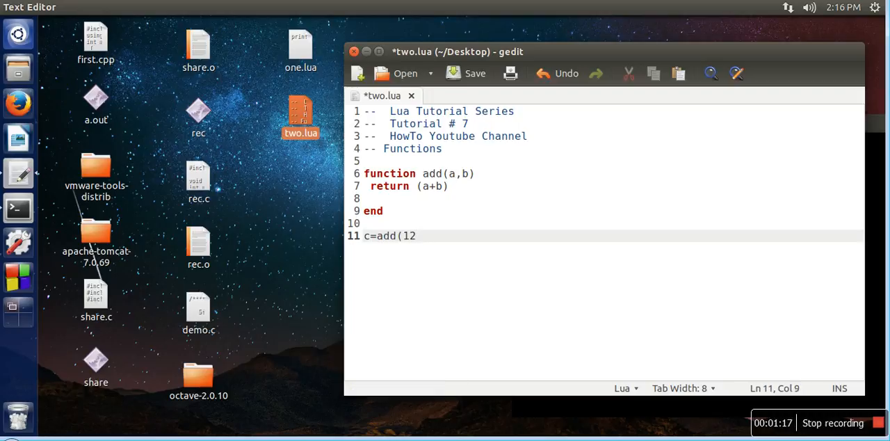
pyautogui.write(',23)')
pyautogui.write('print')
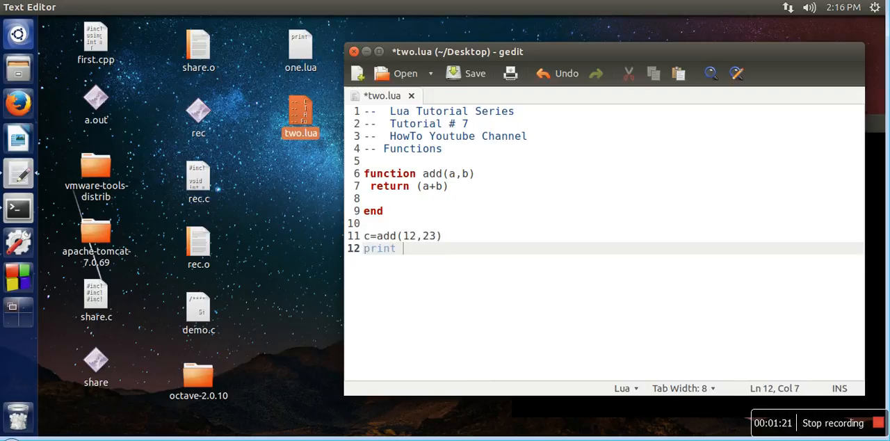
pyautogui.write('(c)')
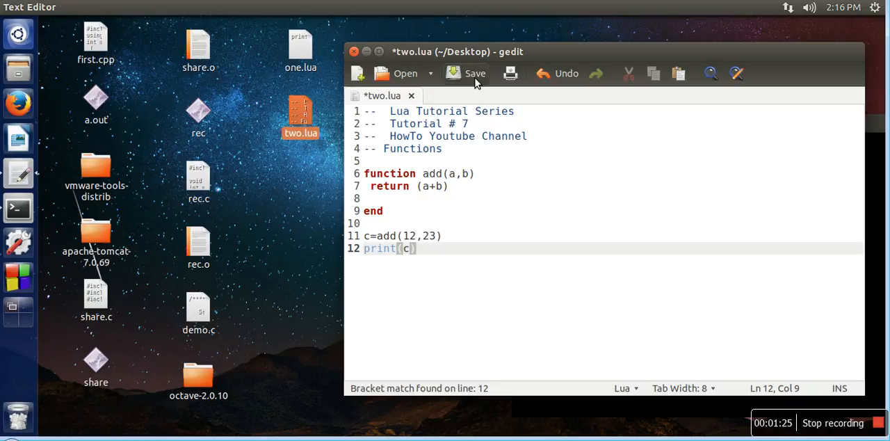
# Step: Save two.lua and clear the terminal before running lua two.lua
pyautogui.click(465, 72)
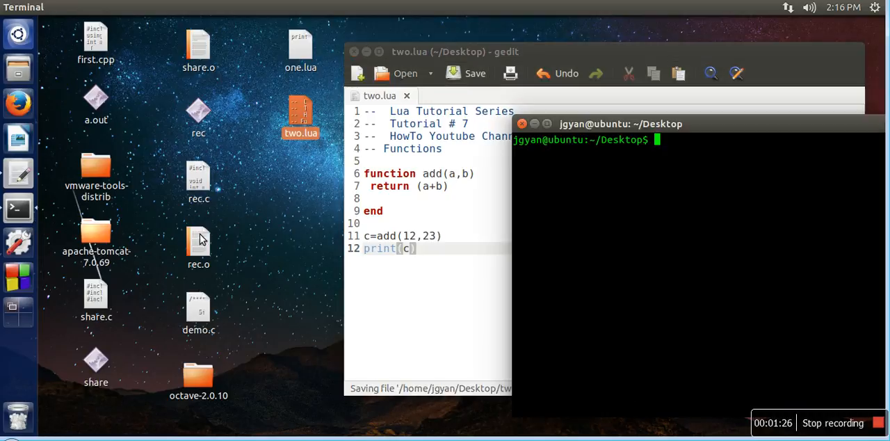
pyautogui.write('clear')
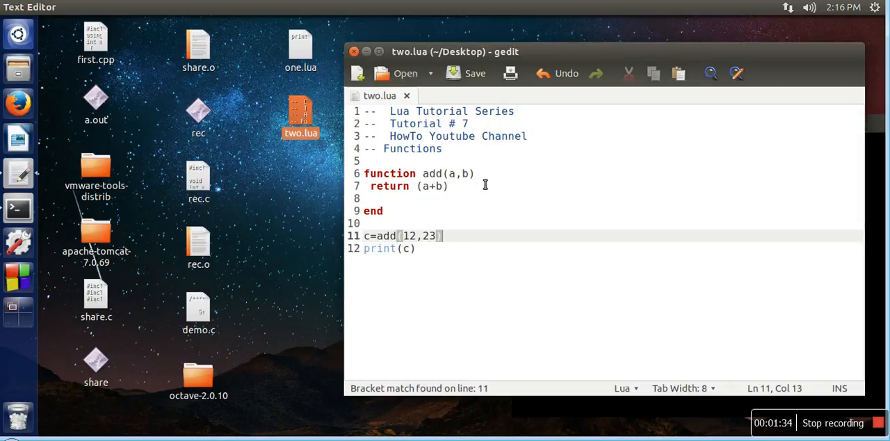
pyautogui.moveTo(459, 179)
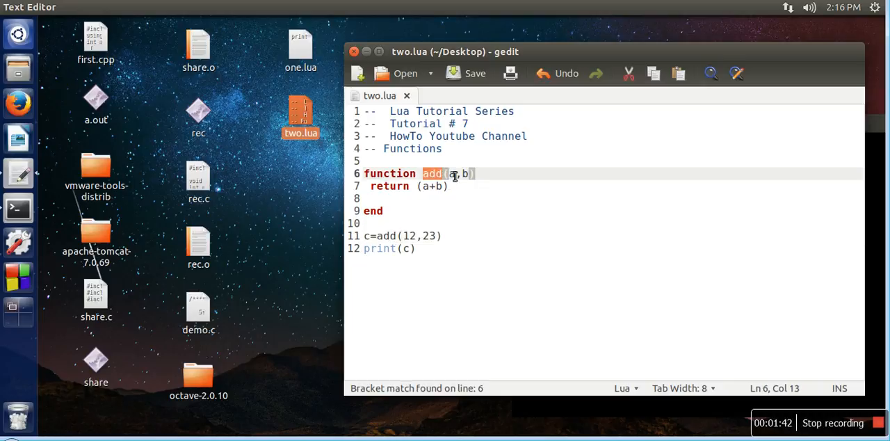
# Step: Change the call to add(12), save, and rerun to get the nil 'b' arithmetic error
pyautogui.click(473, 173)
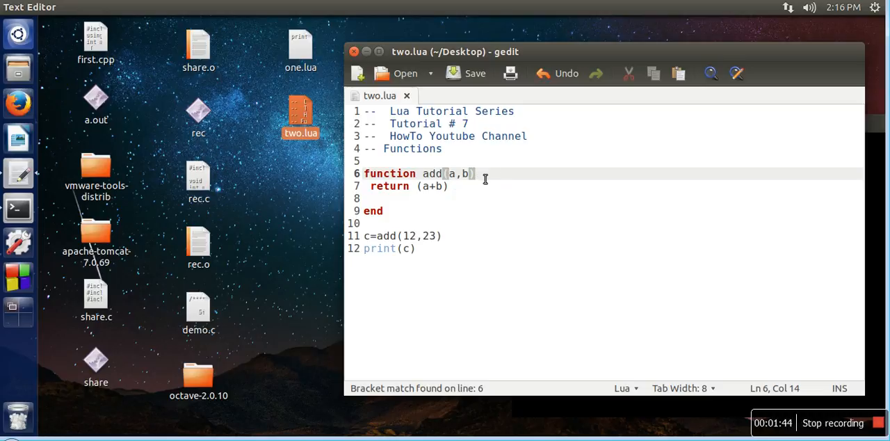
pyautogui.click(437, 235)
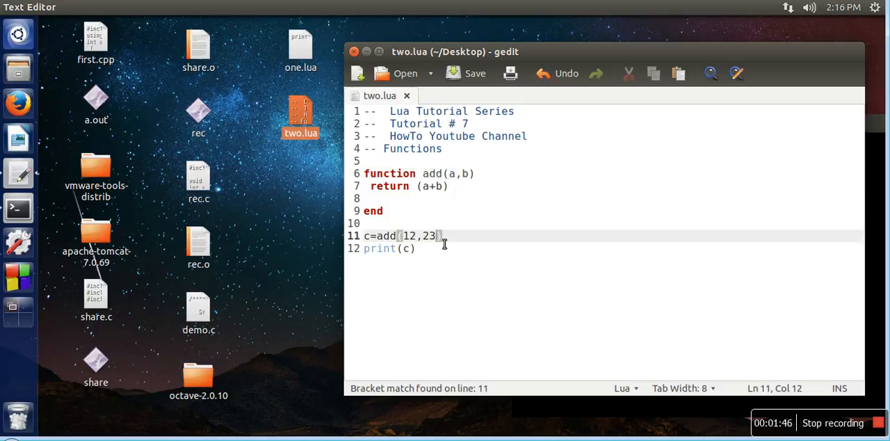
pyautogui.moveTo(477, 267)
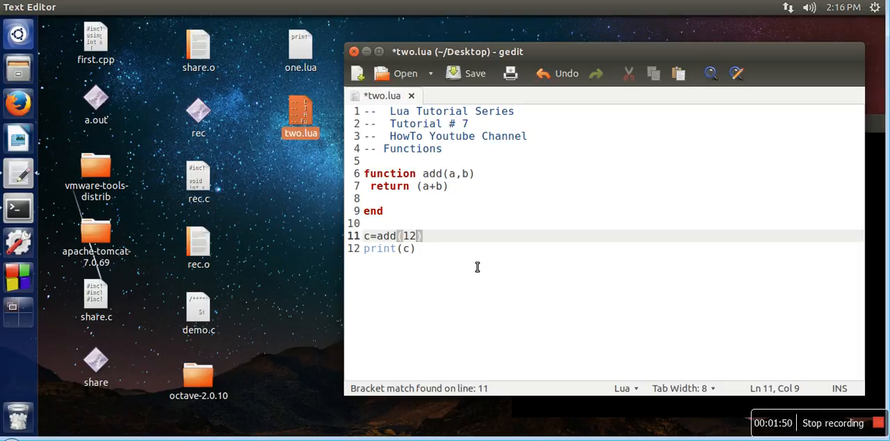
pyautogui.click(468, 73)
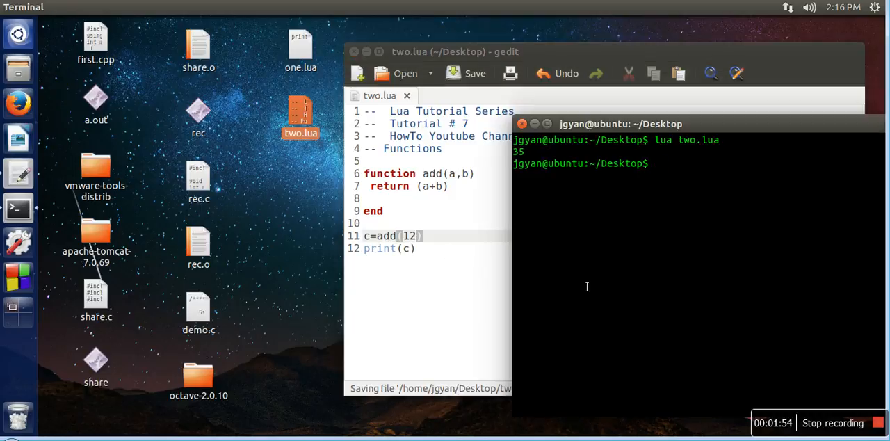
pyautogui.press('Return')
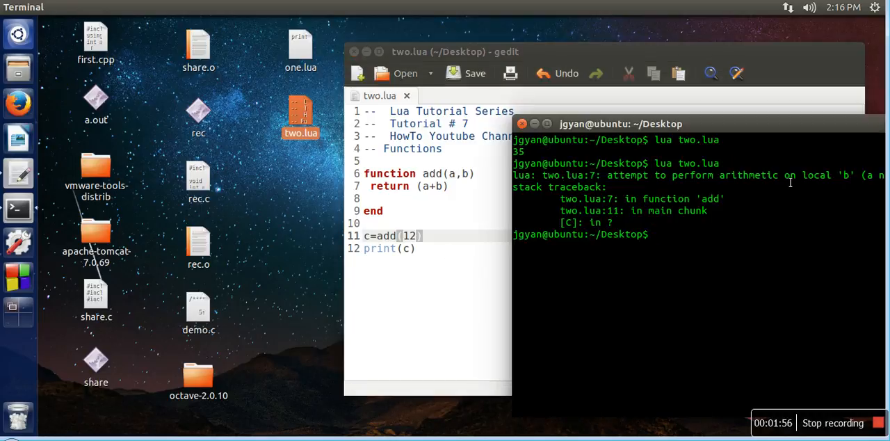
pyautogui.moveTo(658, 221)
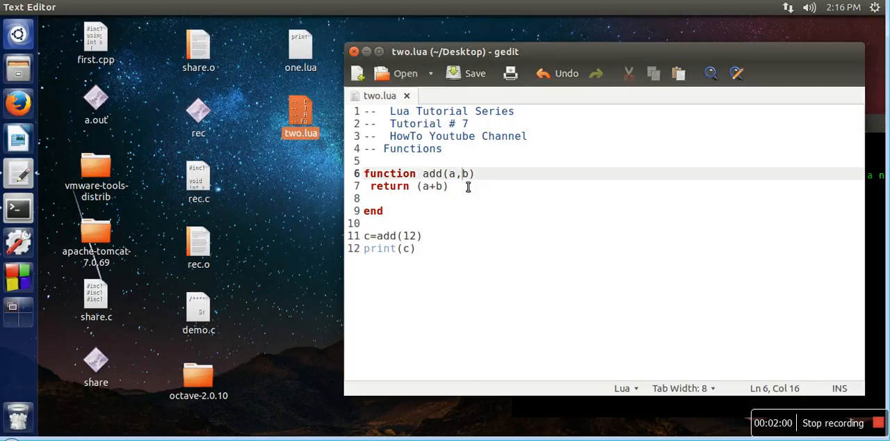
pyautogui.moveTo(135, 249)
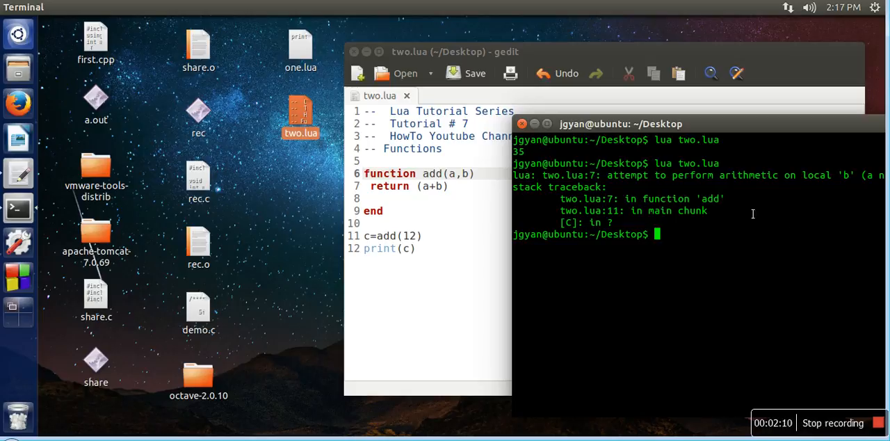
pyautogui.moveTo(730, 133)
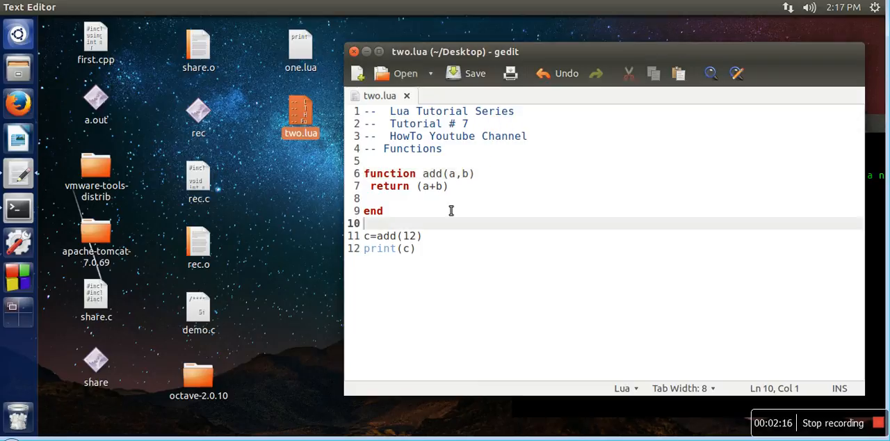
# Step: Change the call to add(12,12) and save the script
pyautogui.click(420, 237)
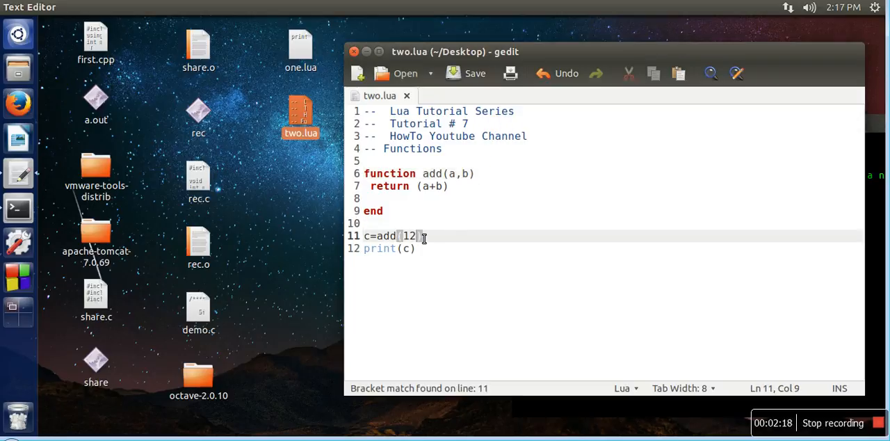
pyautogui.write(',12')
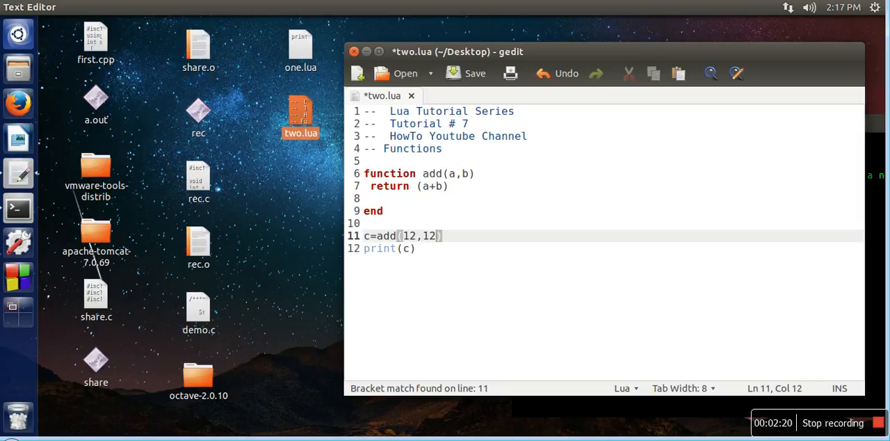
pyautogui.click(476, 72)
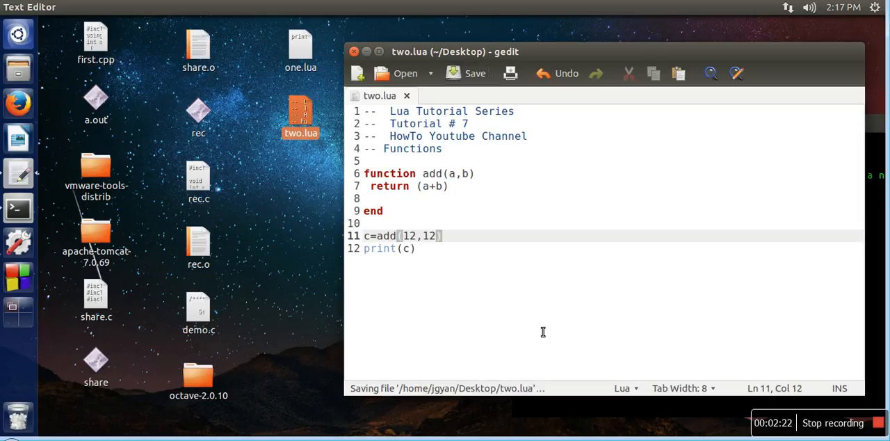